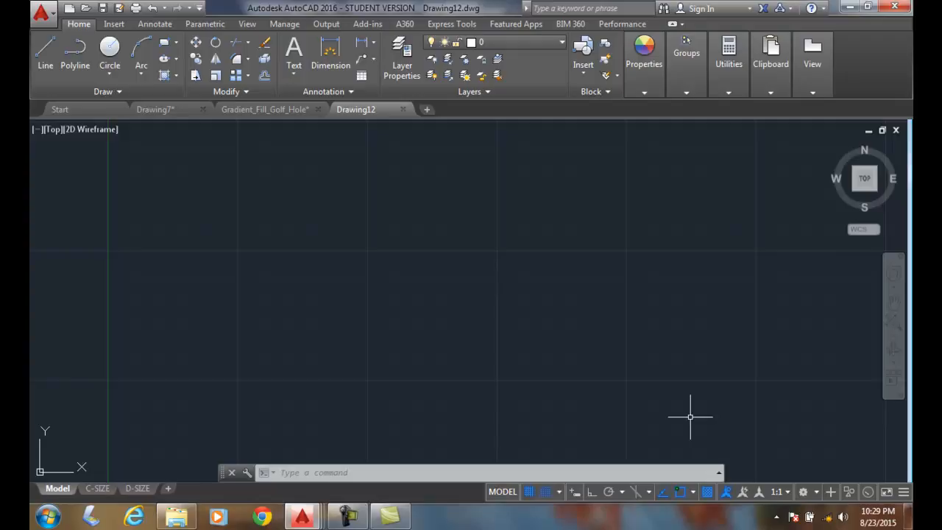
pyautogui.moveTo(567, 332)
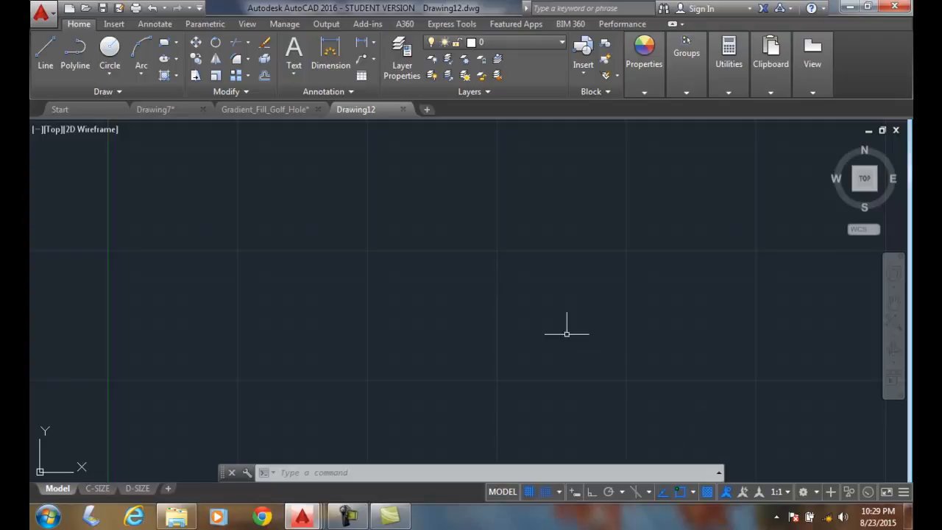
# - Show the Layer Properties Manager and scroll the layer list down toward C-SECT-IDEN and C-SLAB
pyautogui.click(402, 56)
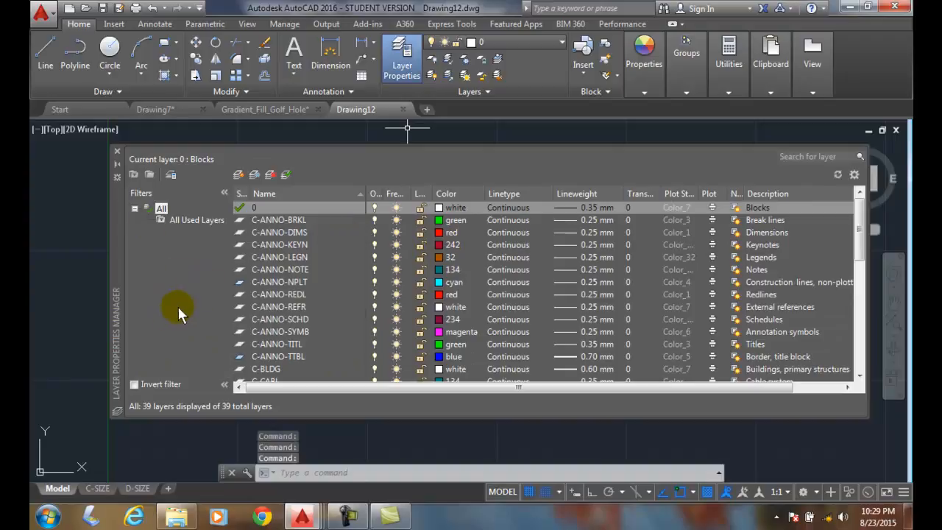
pyautogui.moveTo(684, 209)
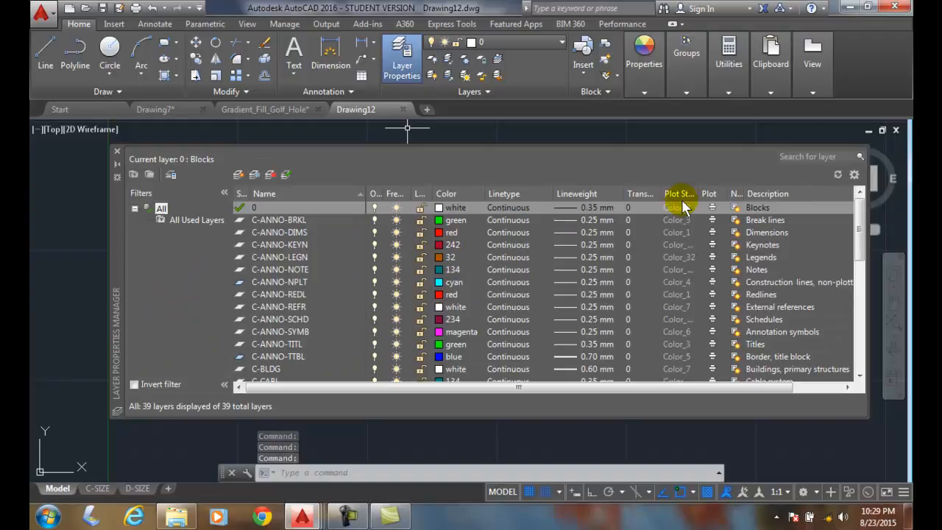
pyautogui.moveTo(709, 194)
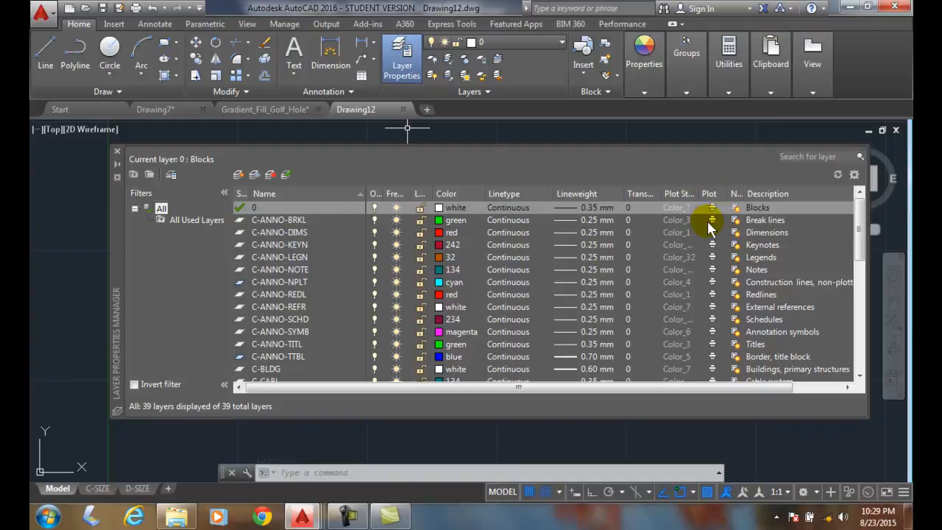
pyautogui.moveTo(727, 338)
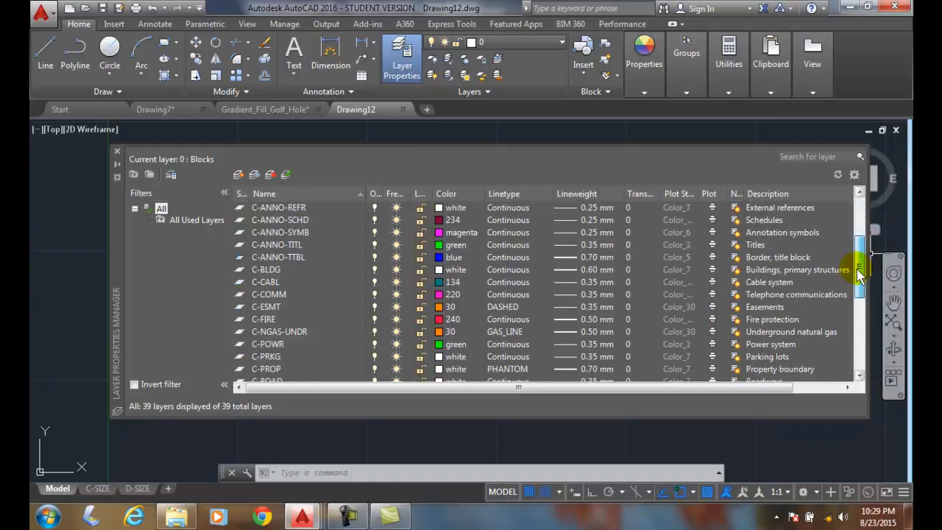
pyautogui.scroll(-3)
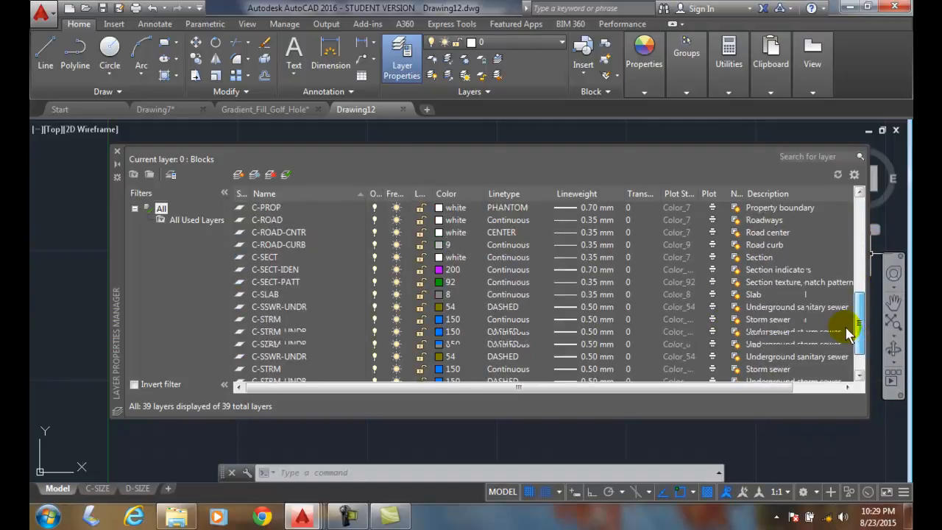
pyautogui.scroll(-3)
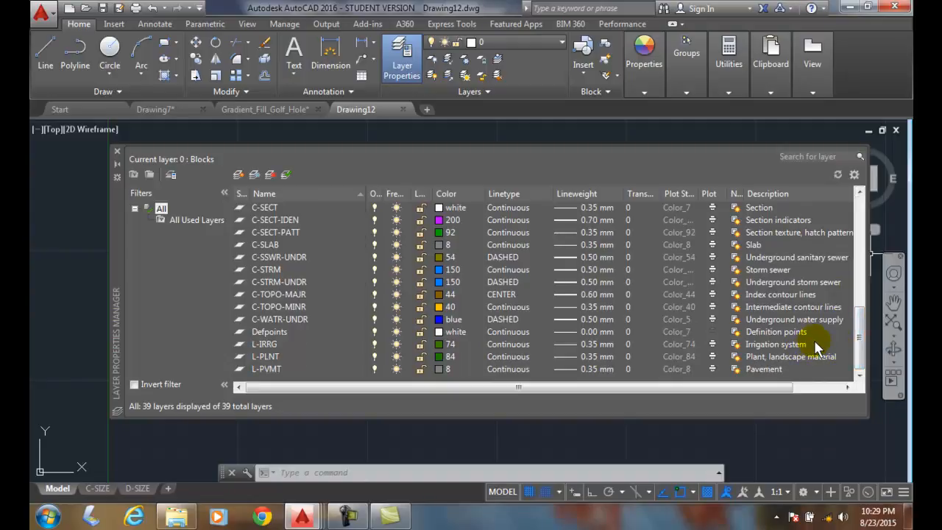
pyautogui.moveTo(824, 350)
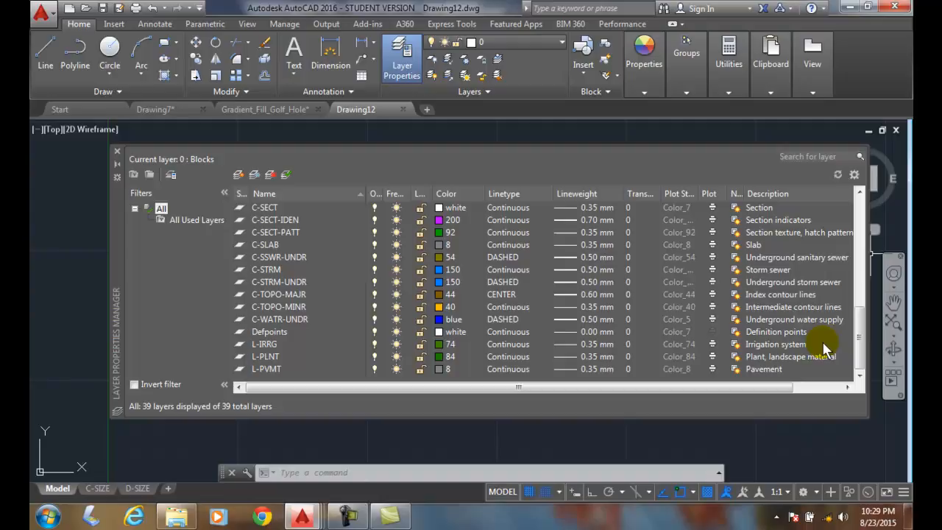
pyautogui.moveTo(736, 282)
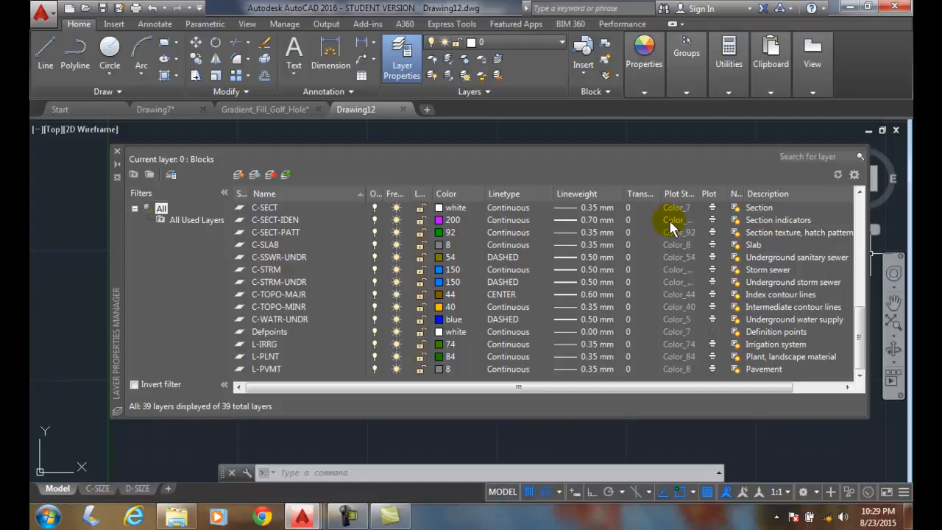
pyautogui.moveTo(712, 227)
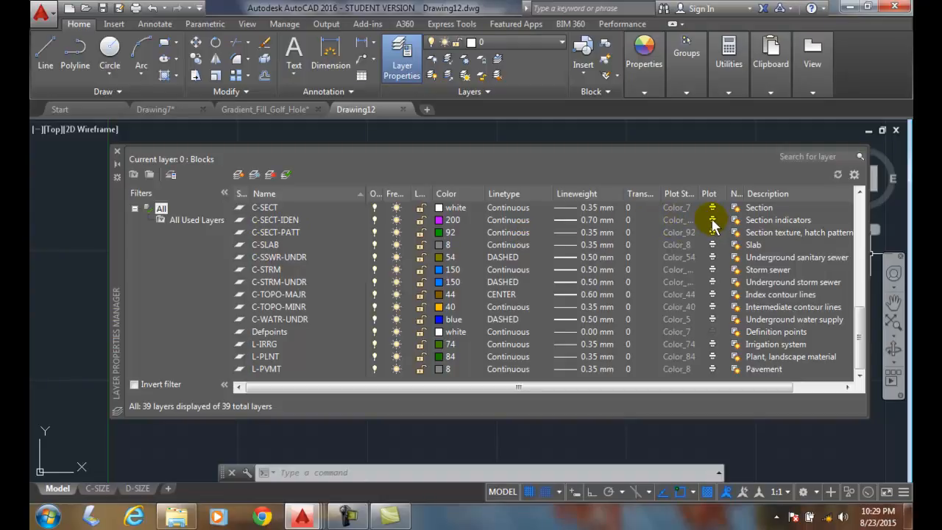
# - Toggle C-SECT-IDEN between no-plot and plot several times, then toggle plotting for C-SLAB
pyautogui.click(276, 219)
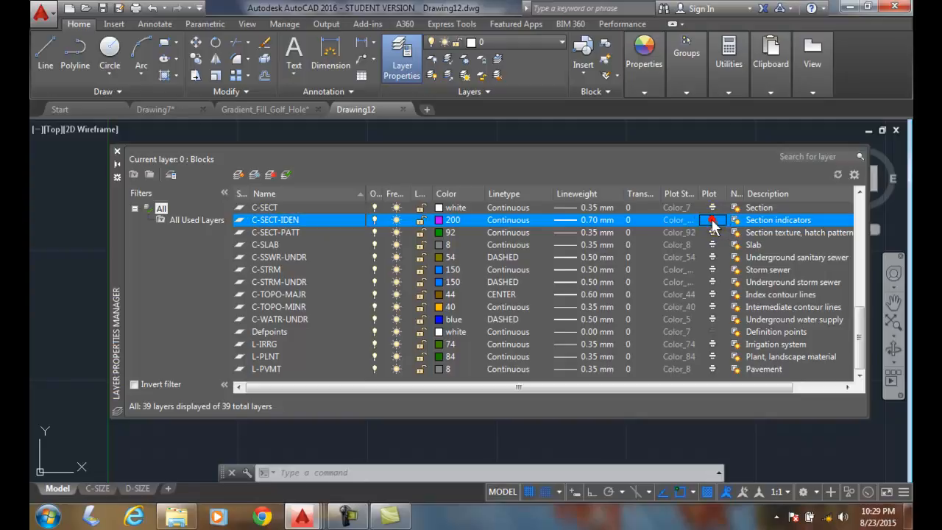
pyautogui.click(712, 219)
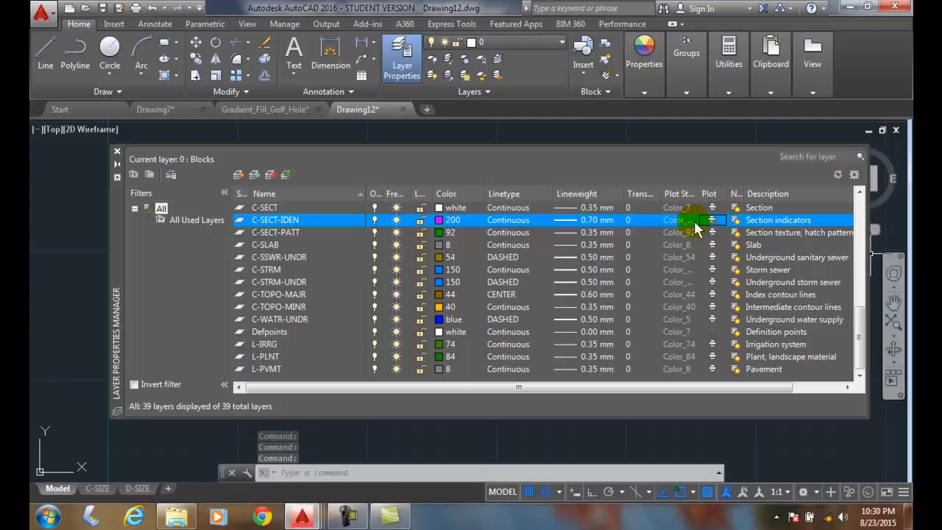
pyautogui.moveTo(733, 223)
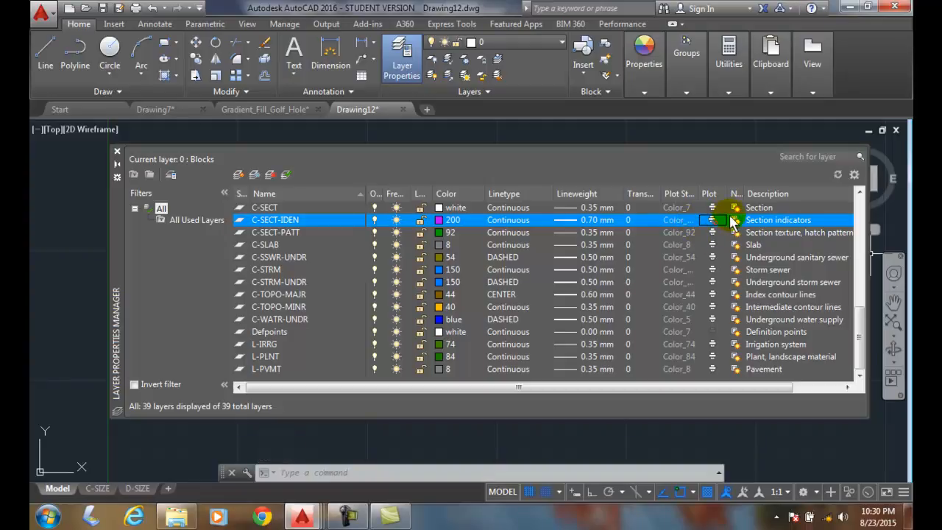
pyautogui.moveTo(710, 232)
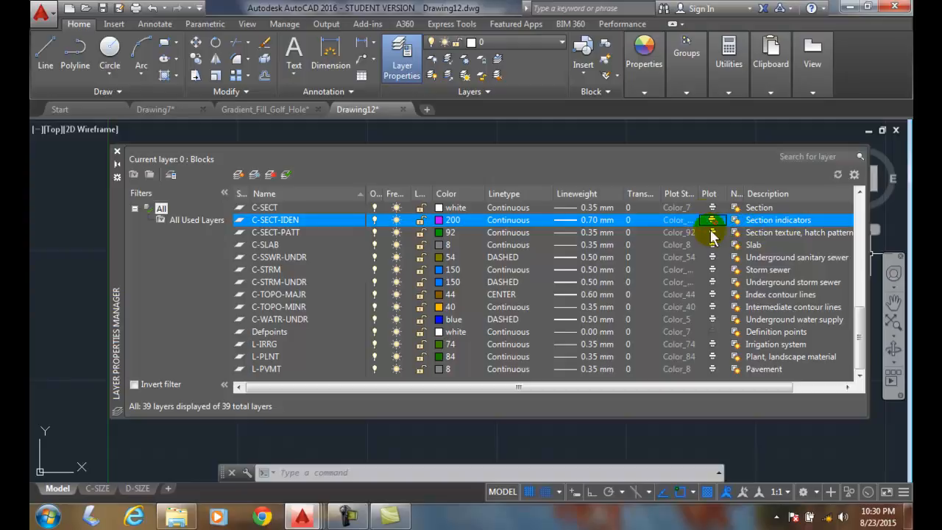
pyautogui.click(712, 221)
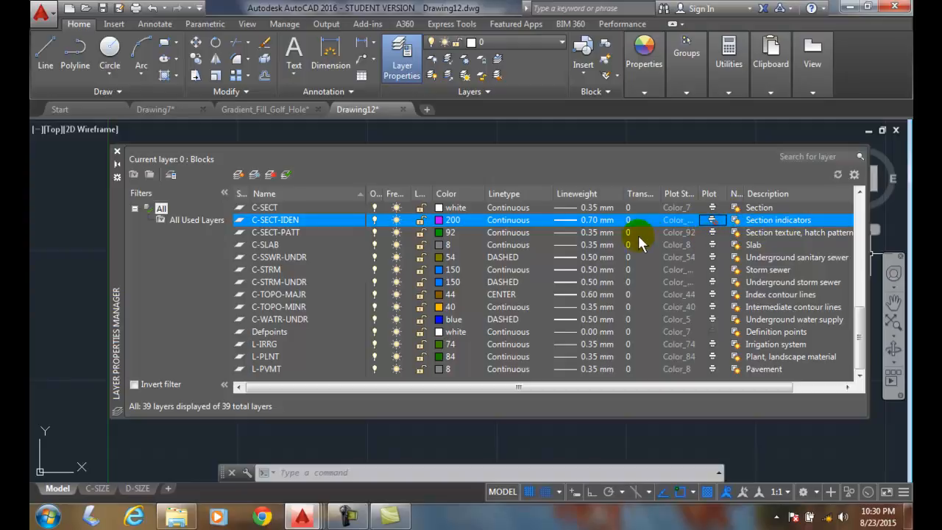
pyautogui.moveTo(689, 232)
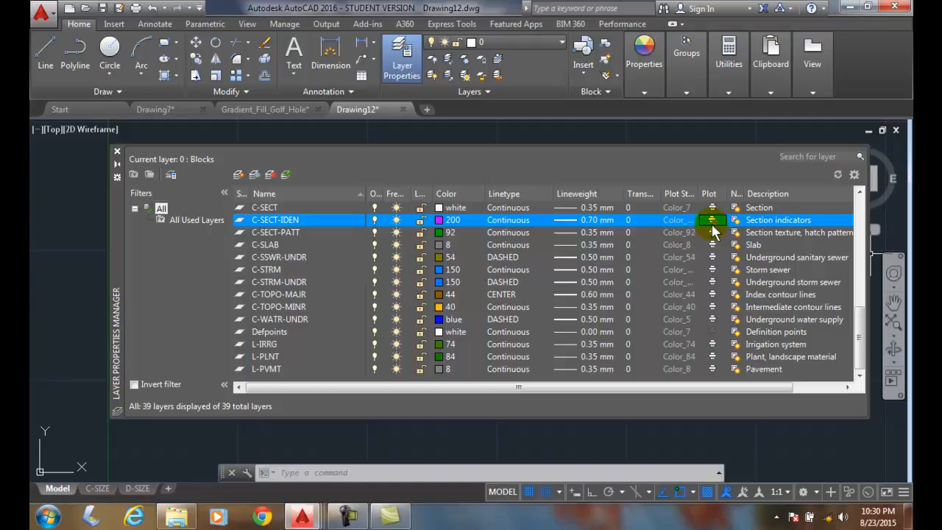
pyautogui.click(265, 244)
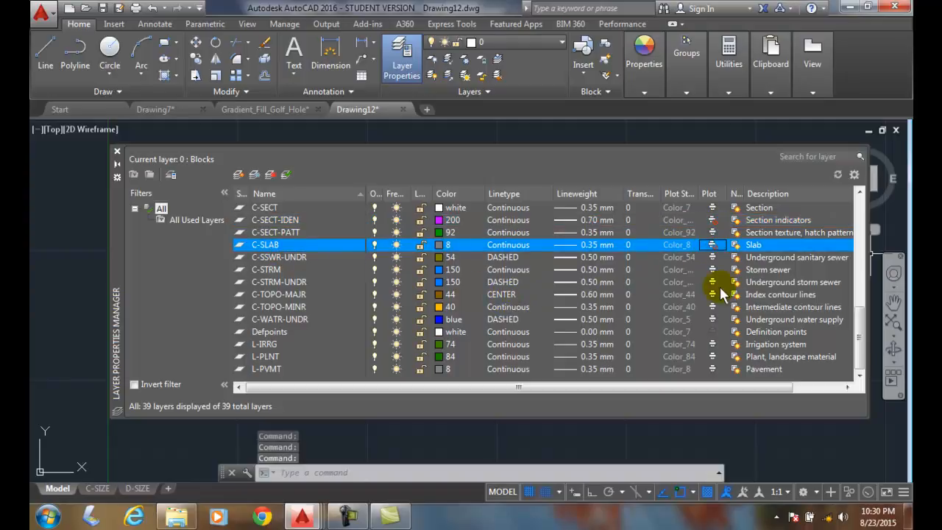
pyautogui.moveTo(749, 289)
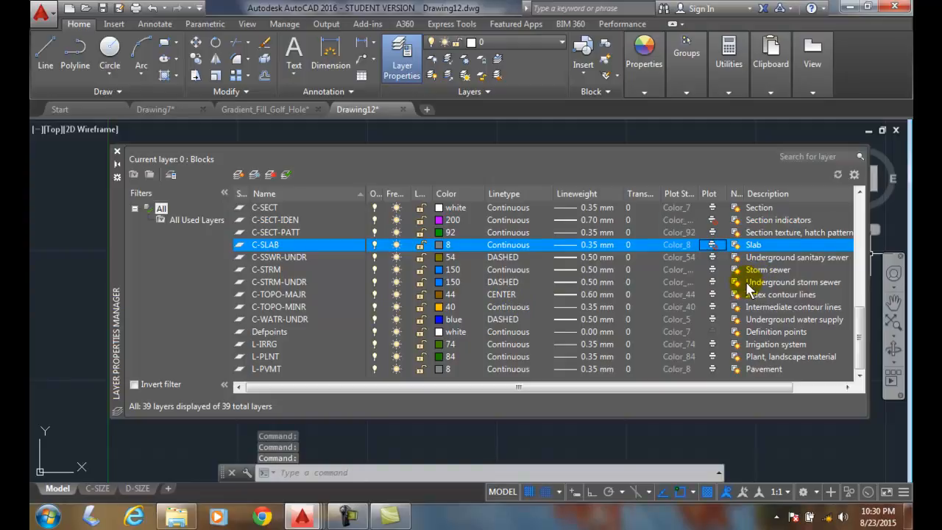
pyautogui.moveTo(680, 300)
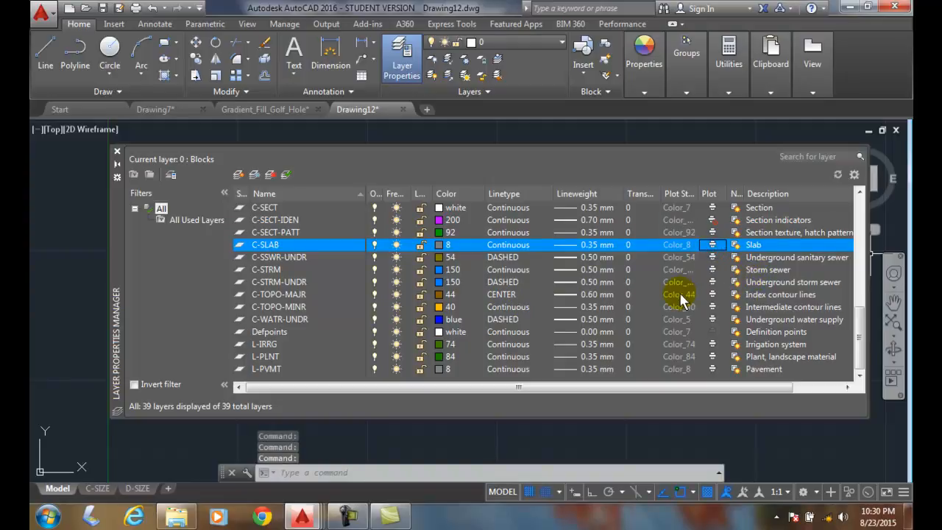
pyautogui.moveTo(680, 294)
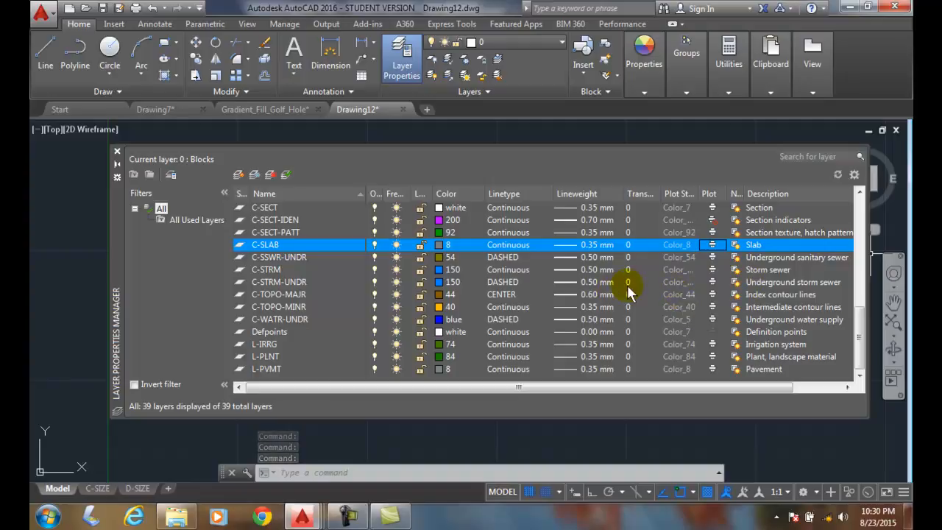
pyautogui.moveTo(684, 280)
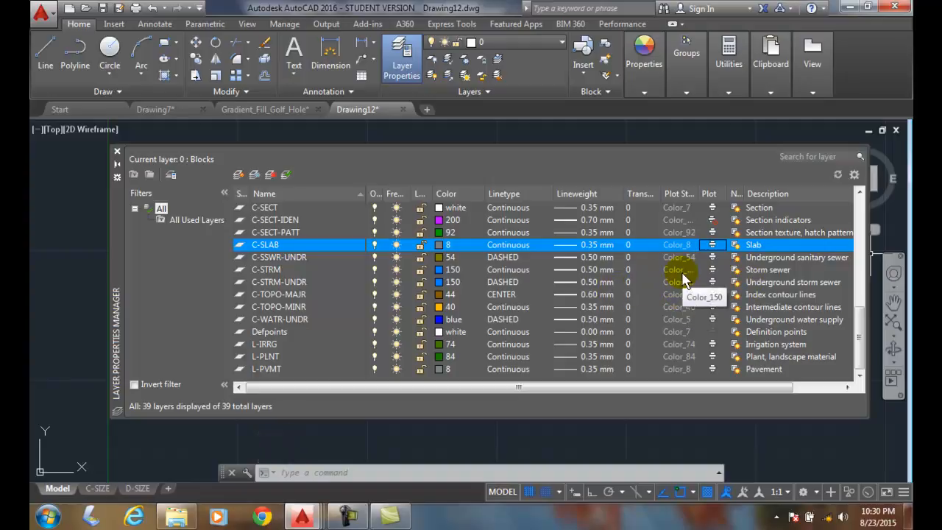
pyautogui.moveTo(706, 318)
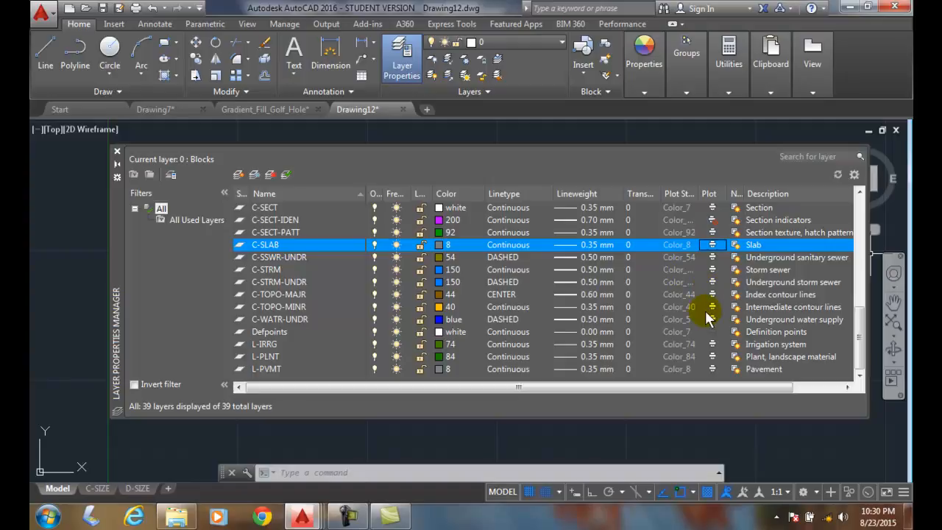